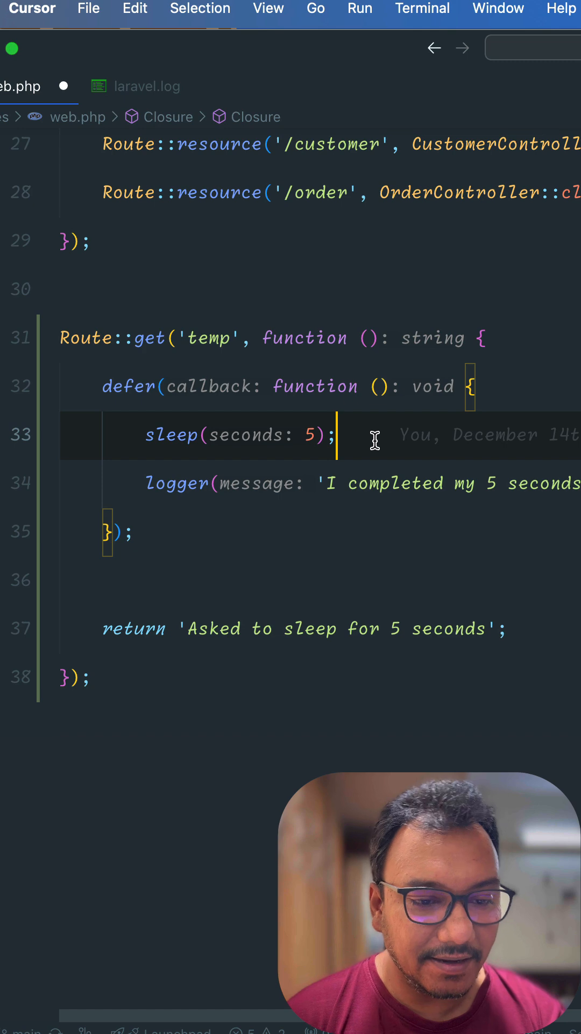
{"action": "mouse_move", "coordinate": [418, 514]}
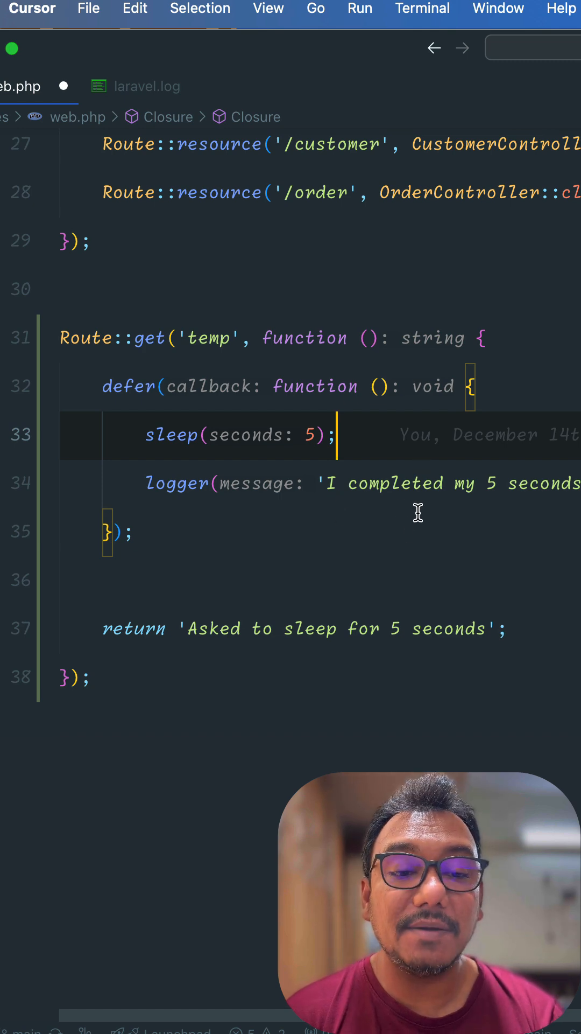
{"action": "mouse_move", "coordinate": [410, 569]}
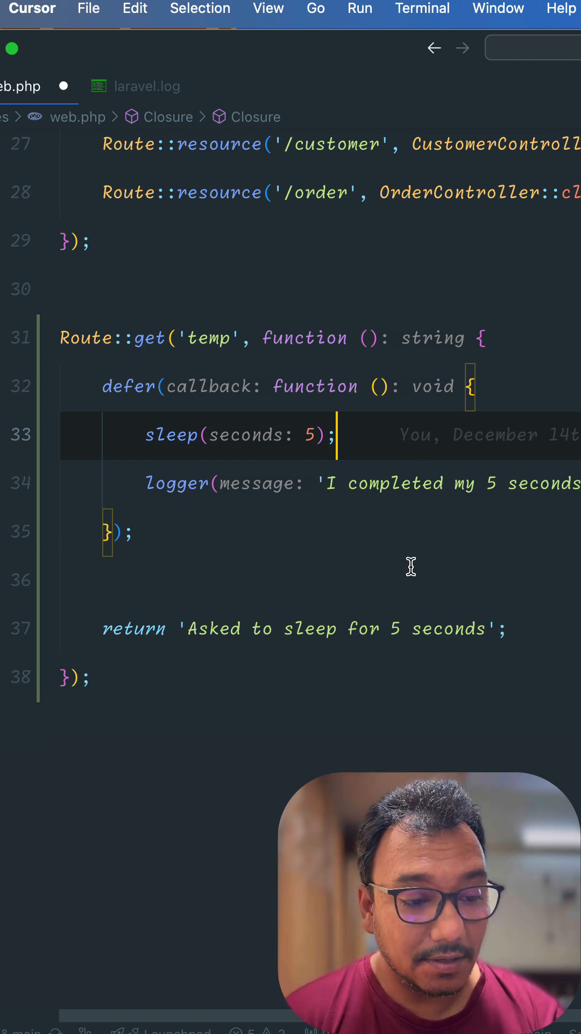
Comment out the sleep and logger lines (33-34) in web.php's temp route defer callback
{"action": "left_click", "coordinate": [353, 628]}
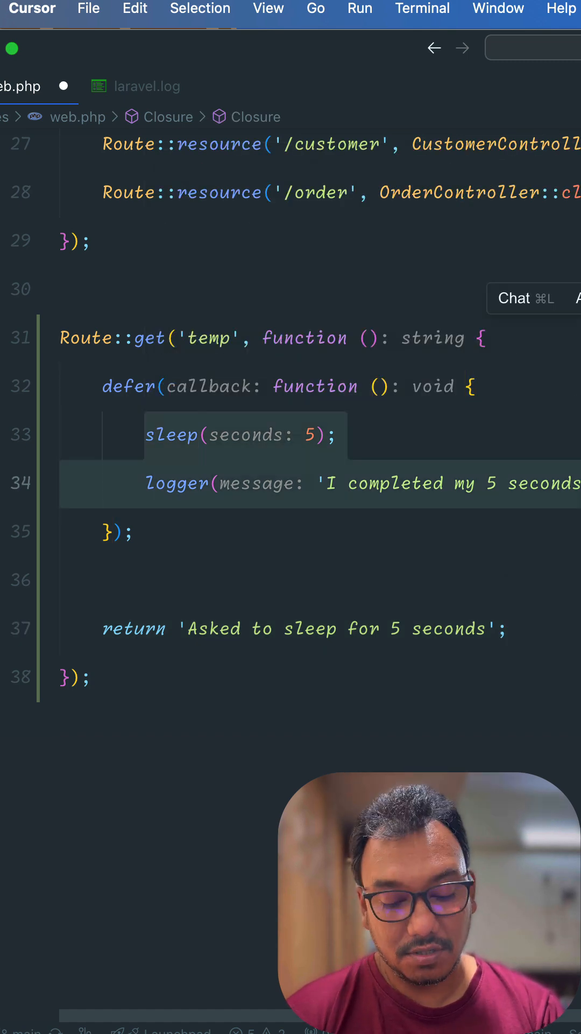
{"action": "key", "text": "cmd+/"}
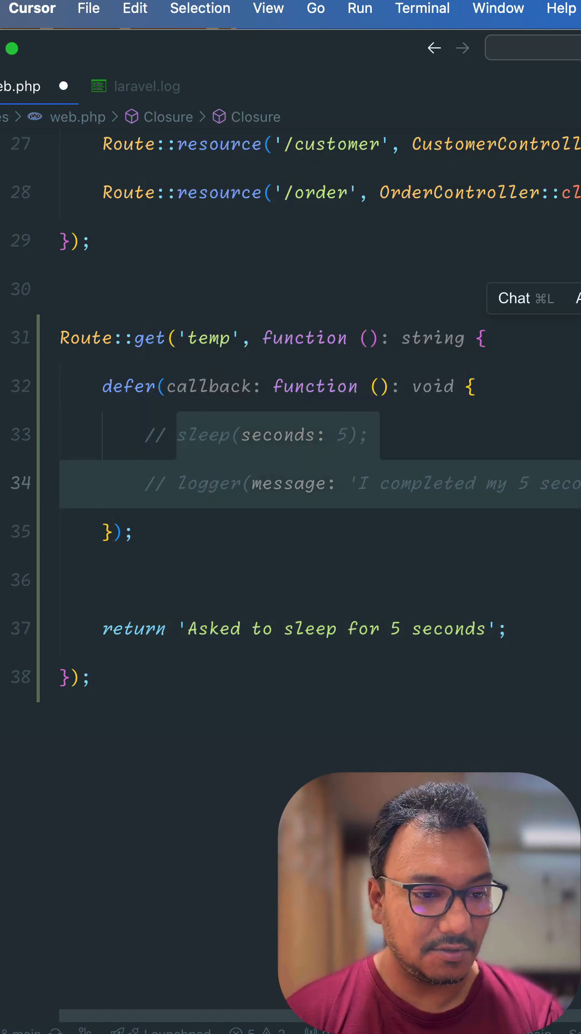